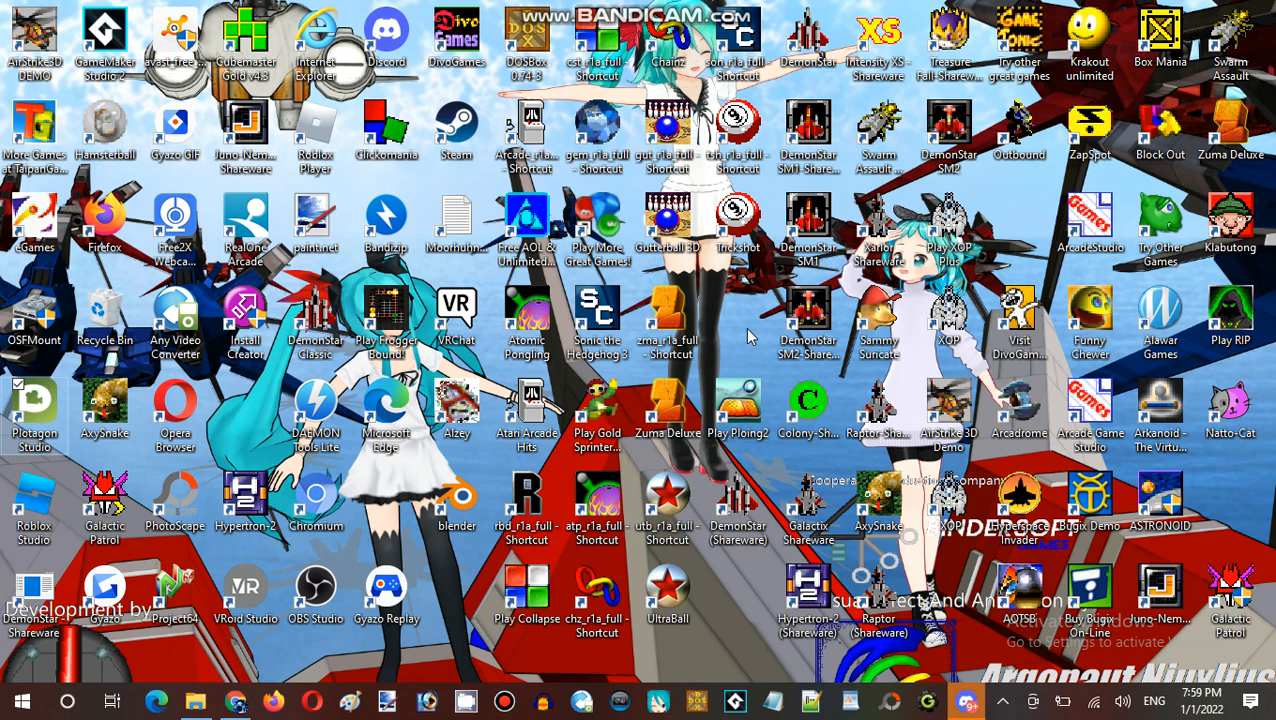
pyautogui.moveTo(700, 255)
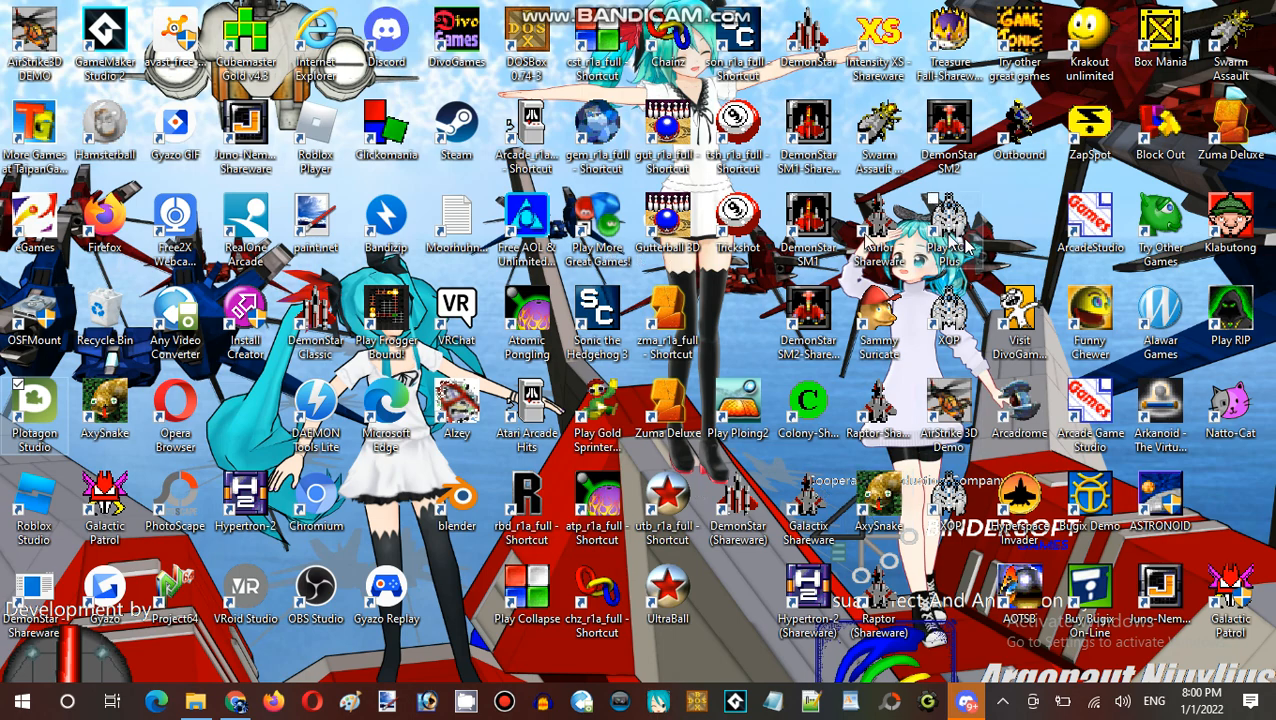
pyautogui.moveTo(745, 340)
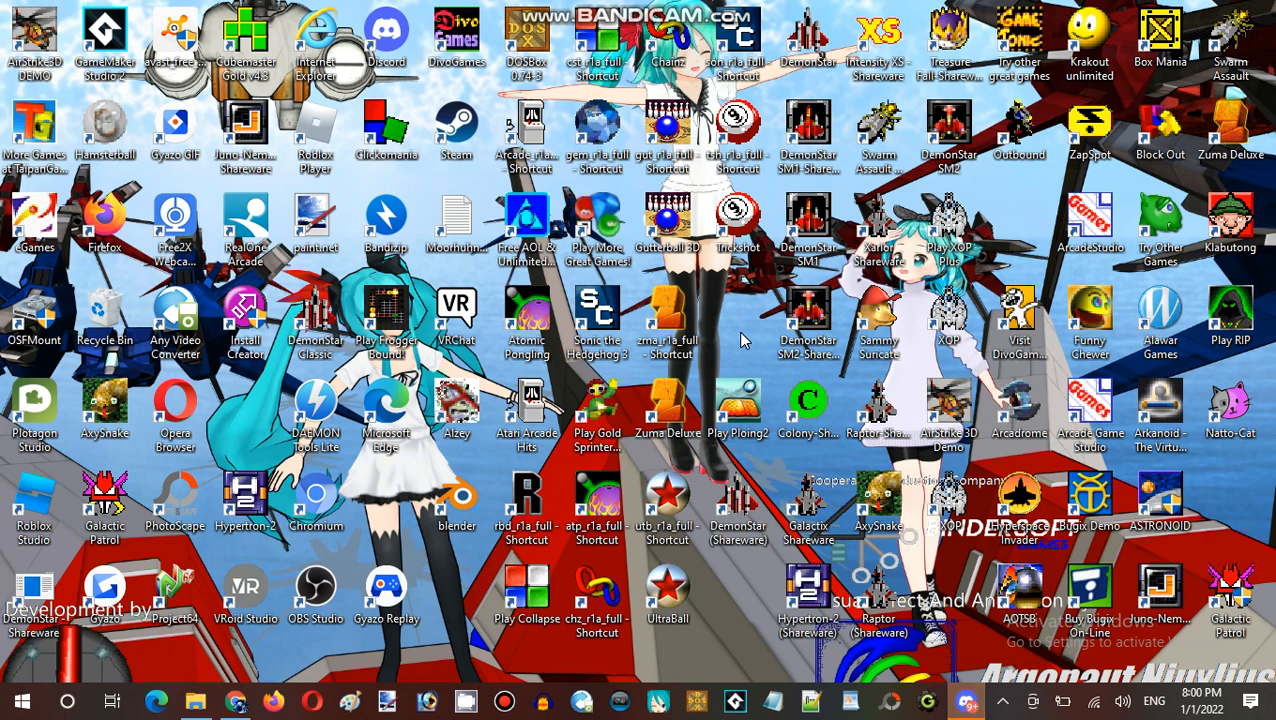
pyautogui.moveTo(744, 340)
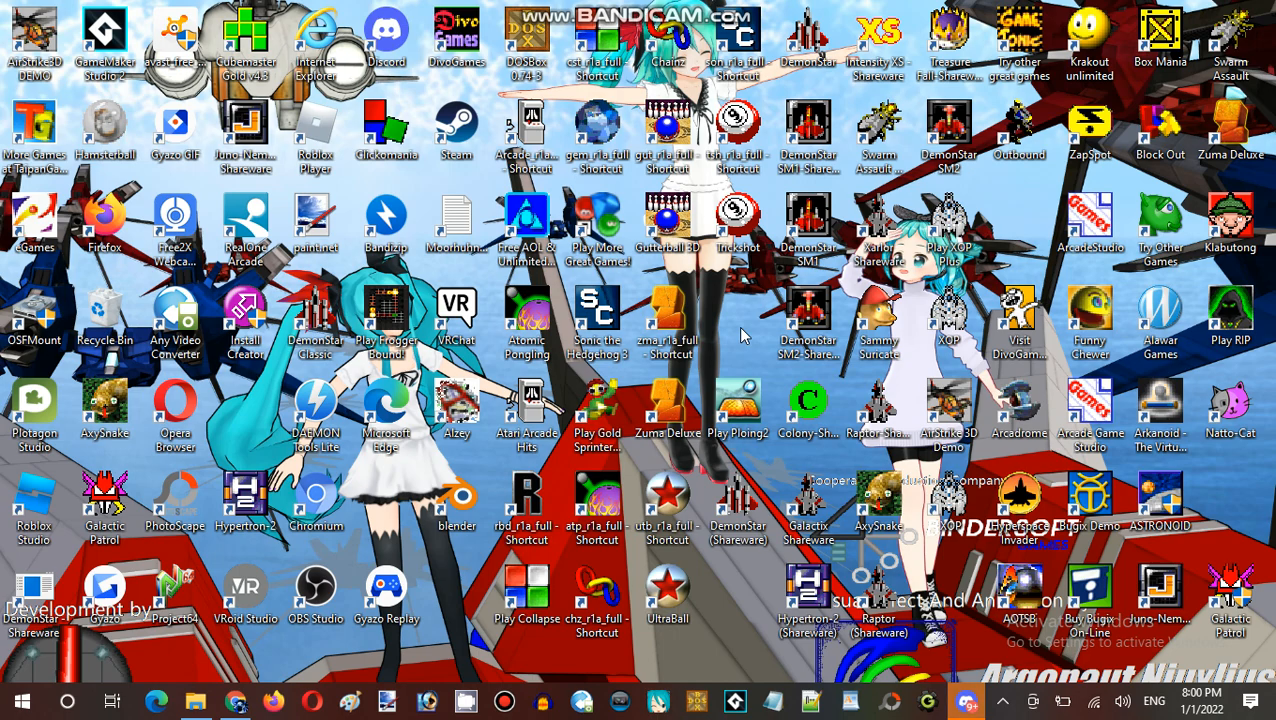
pyautogui.moveTo(744, 318)
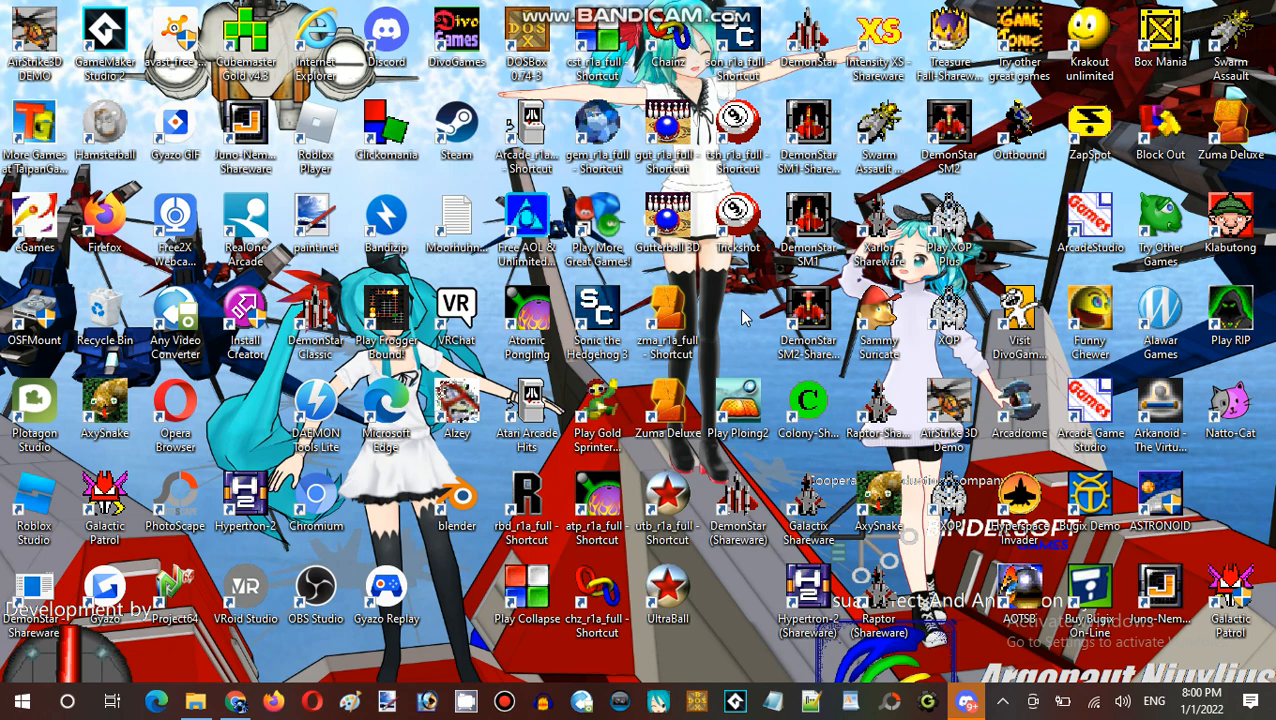
pyautogui.moveTo(728, 302)
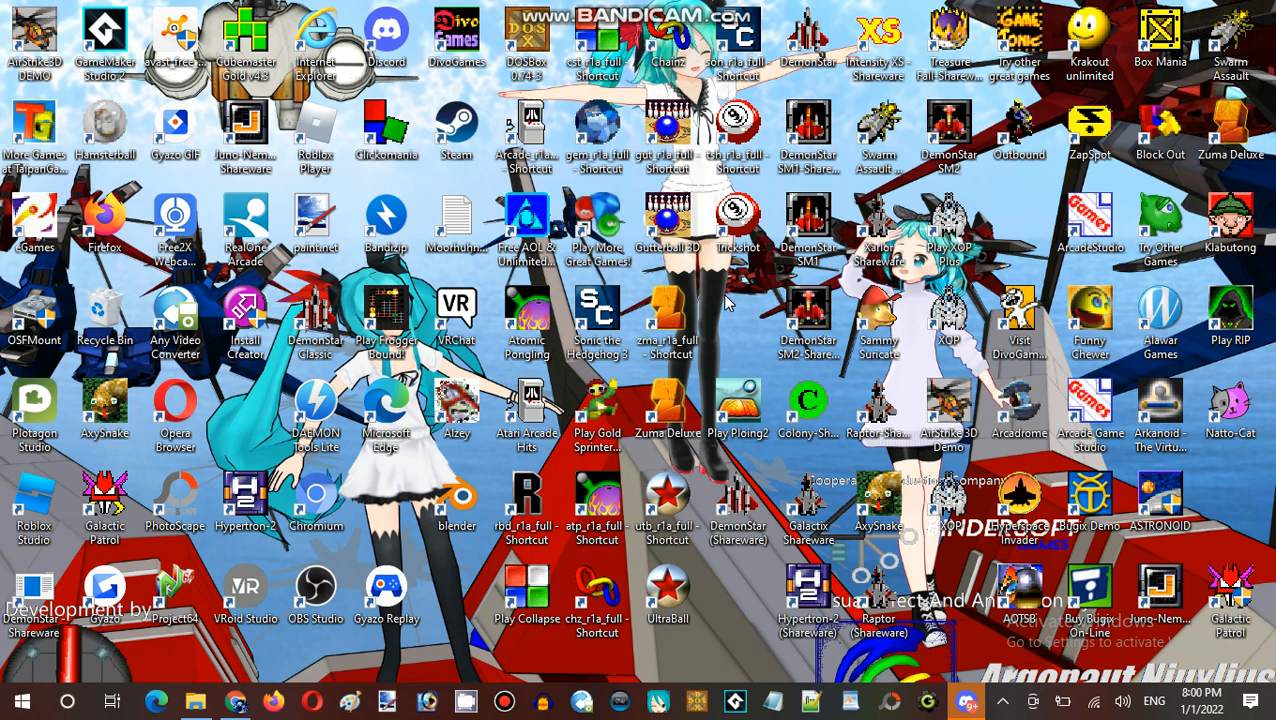
pyautogui.moveTo(748, 310)
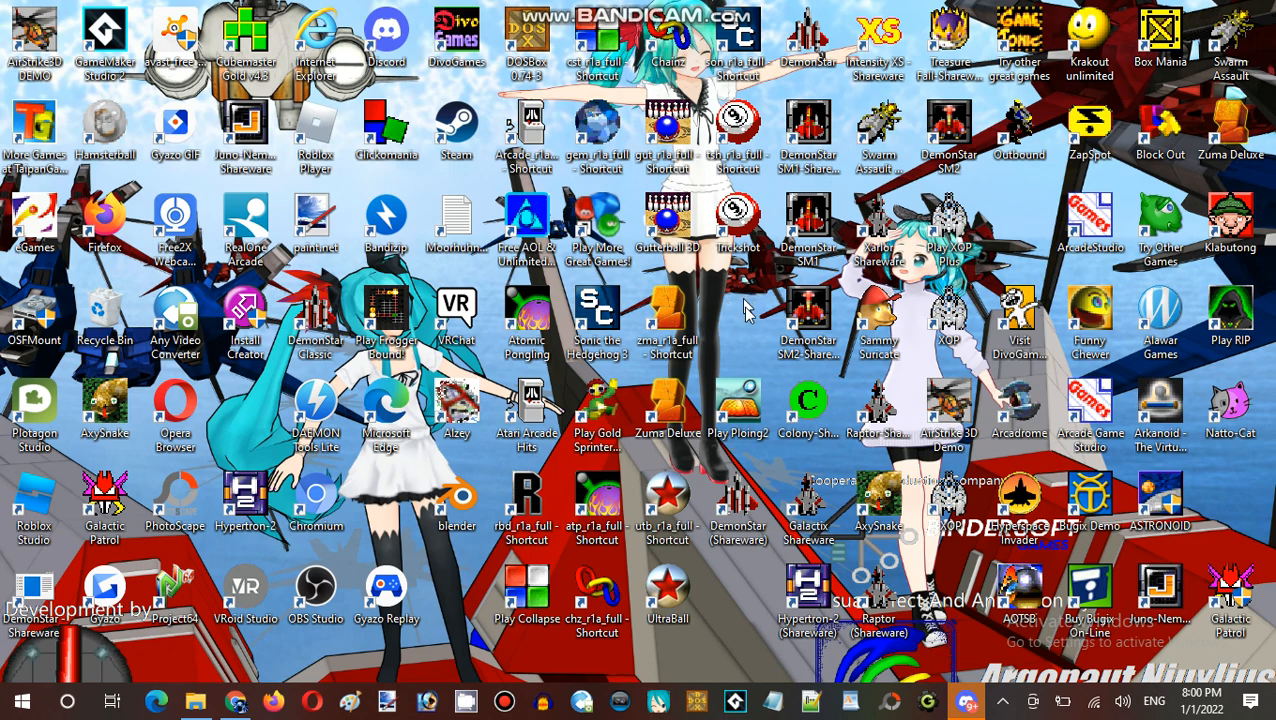
pyautogui.moveTo(752, 338)
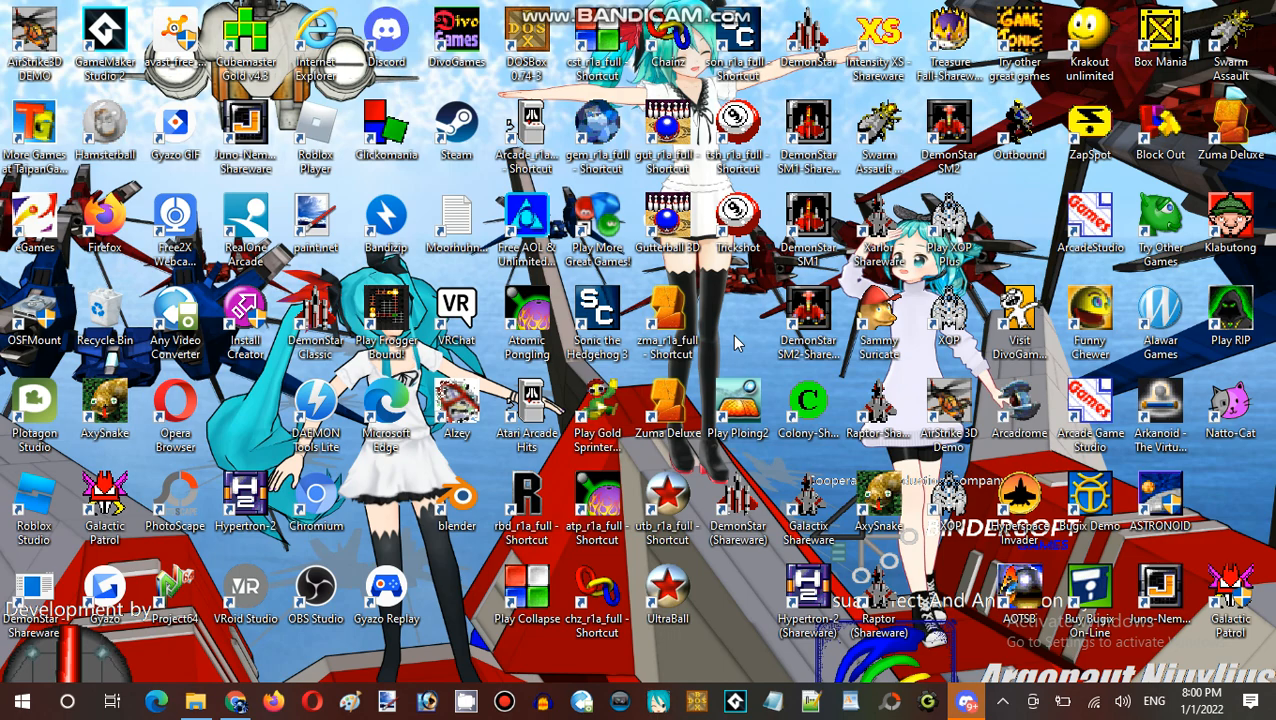
pyautogui.moveTo(750, 330)
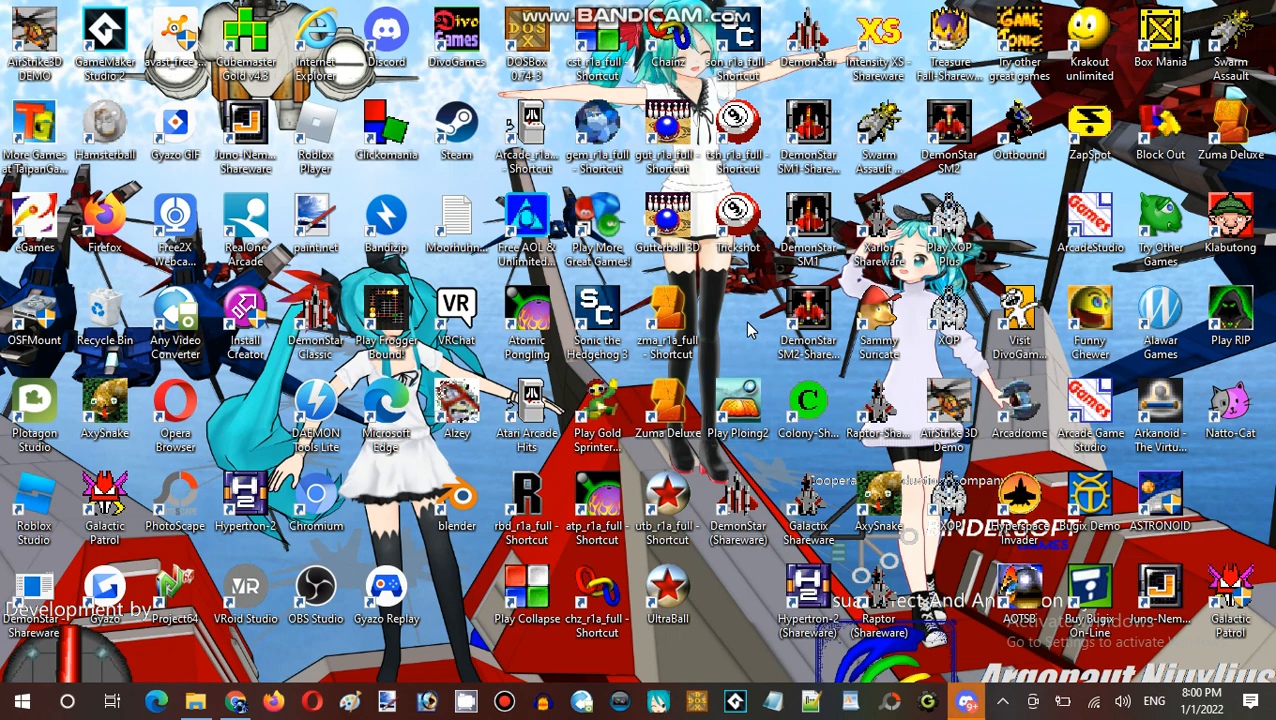
pyautogui.moveTo(730, 338)
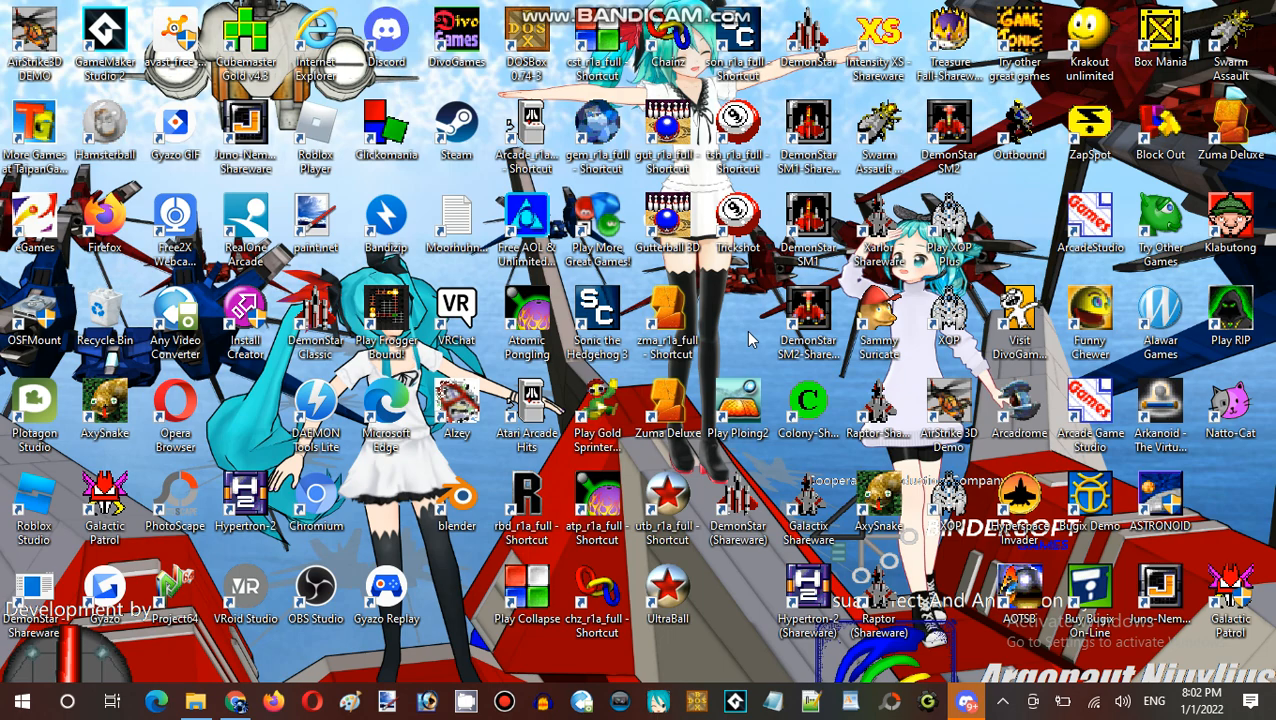
pyautogui.moveTo(765, 328)
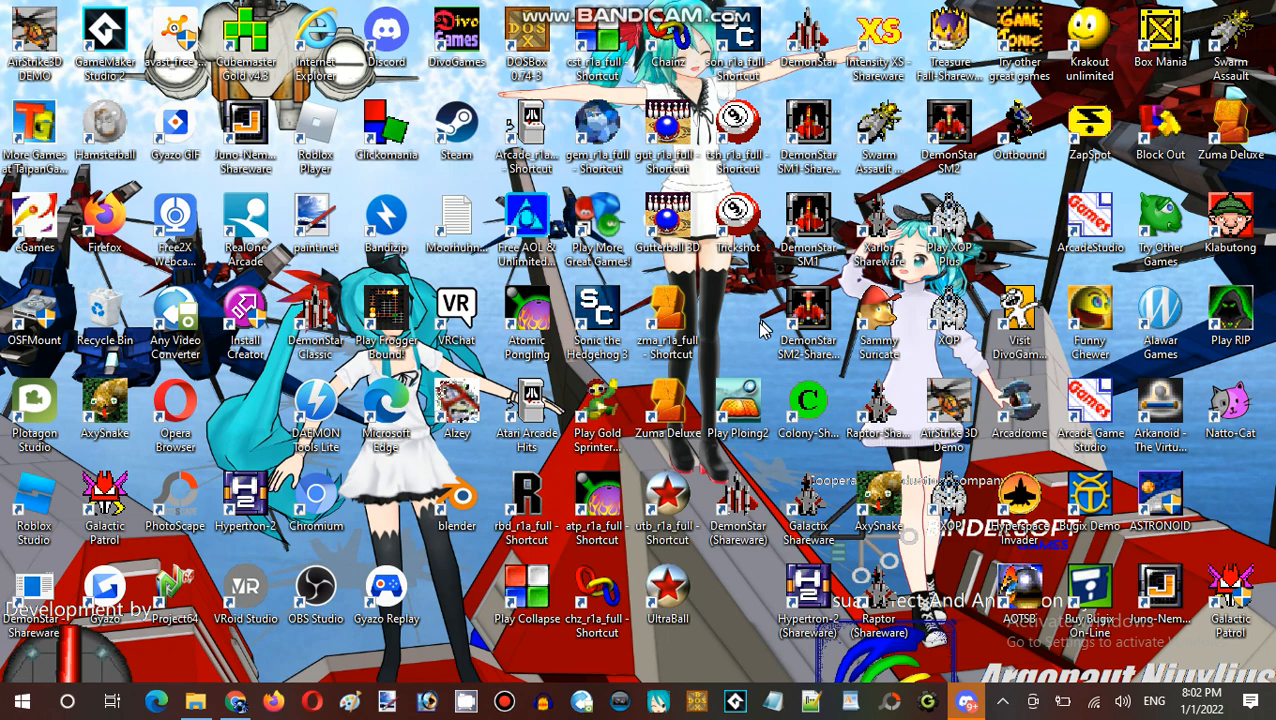
pyautogui.moveTo(235, 668)
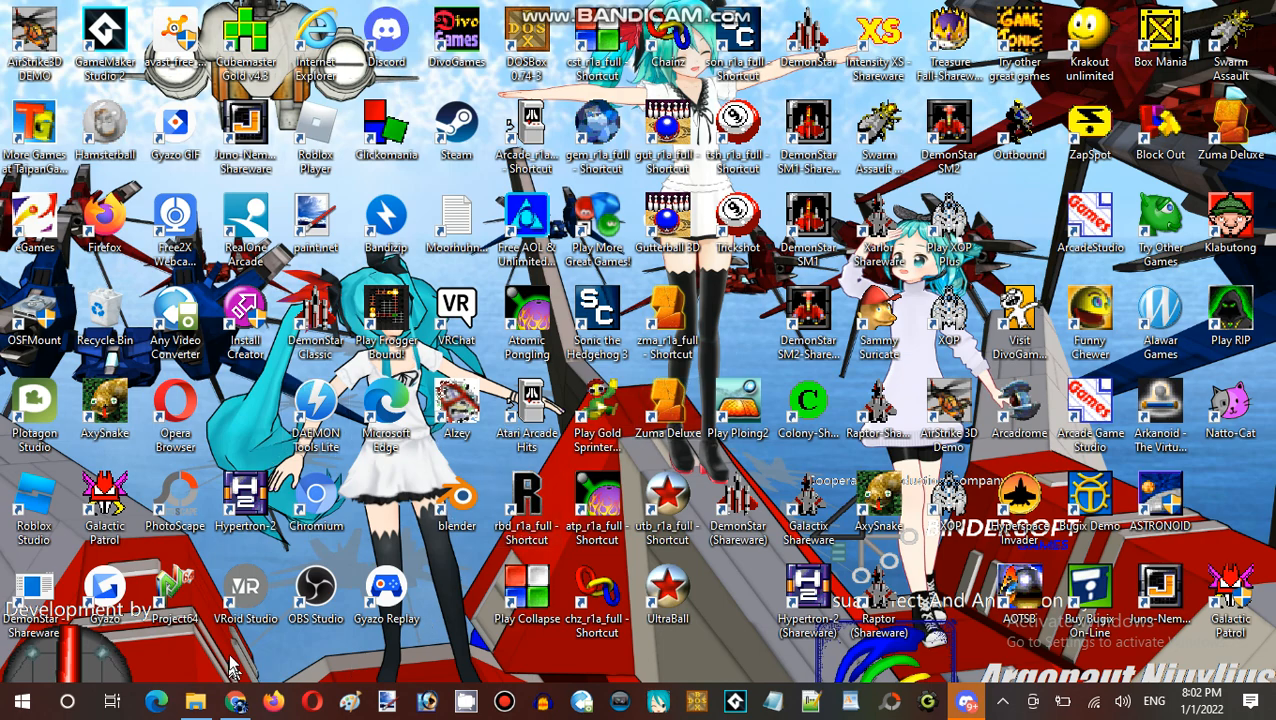